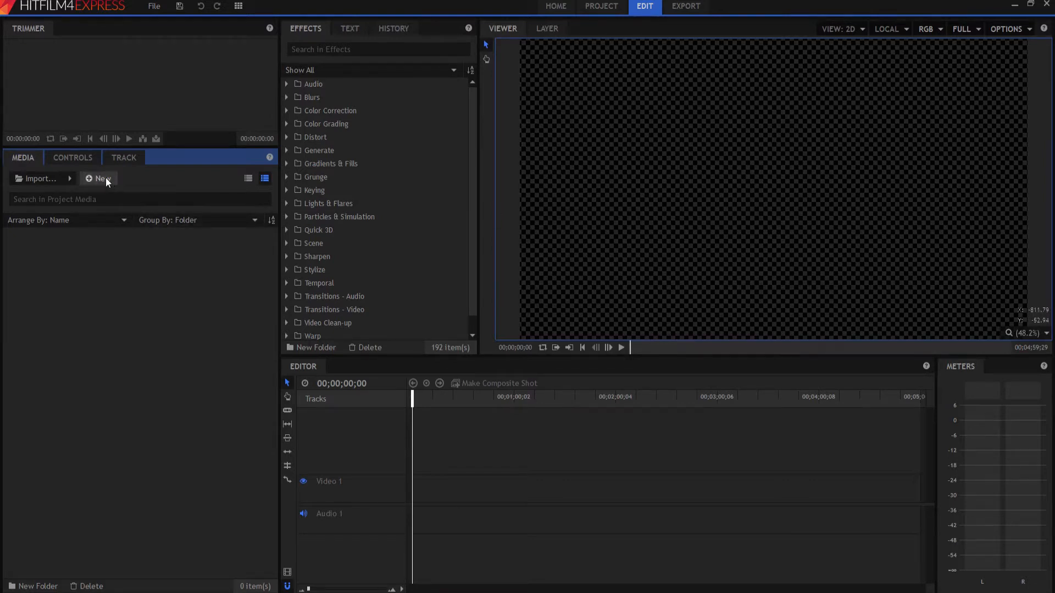
Create a new 1920×1080 composite shot with duration 00;00;04;00
left_click(98, 178)
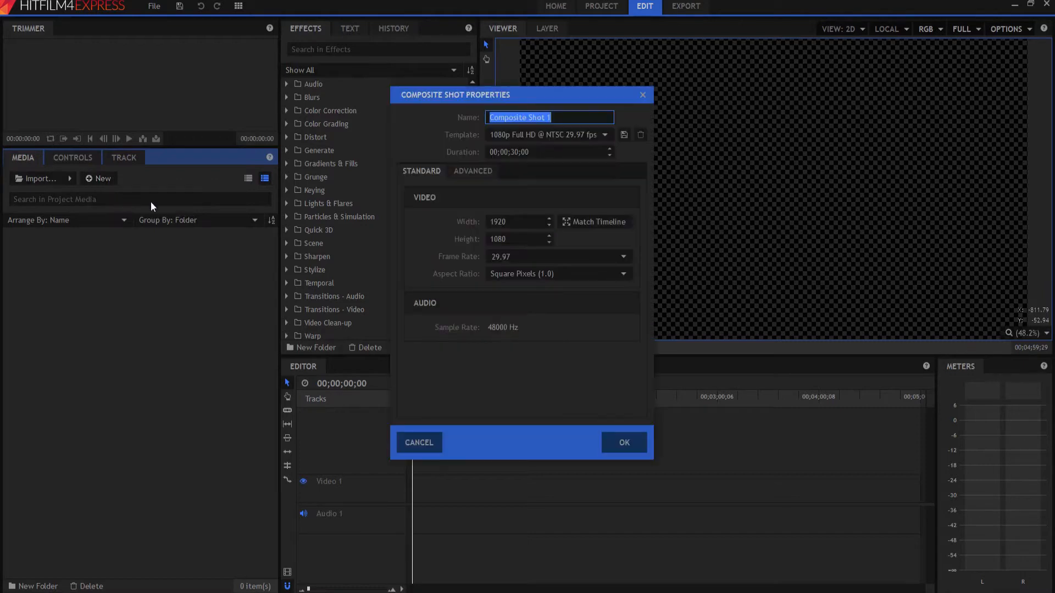
left_click(525, 152)
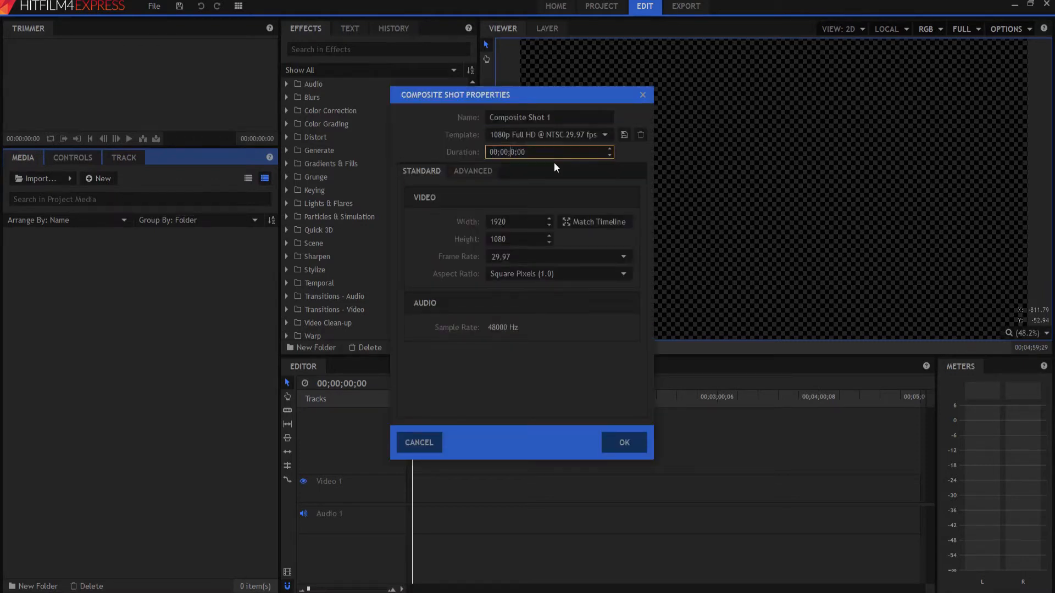
left_click(623, 442)
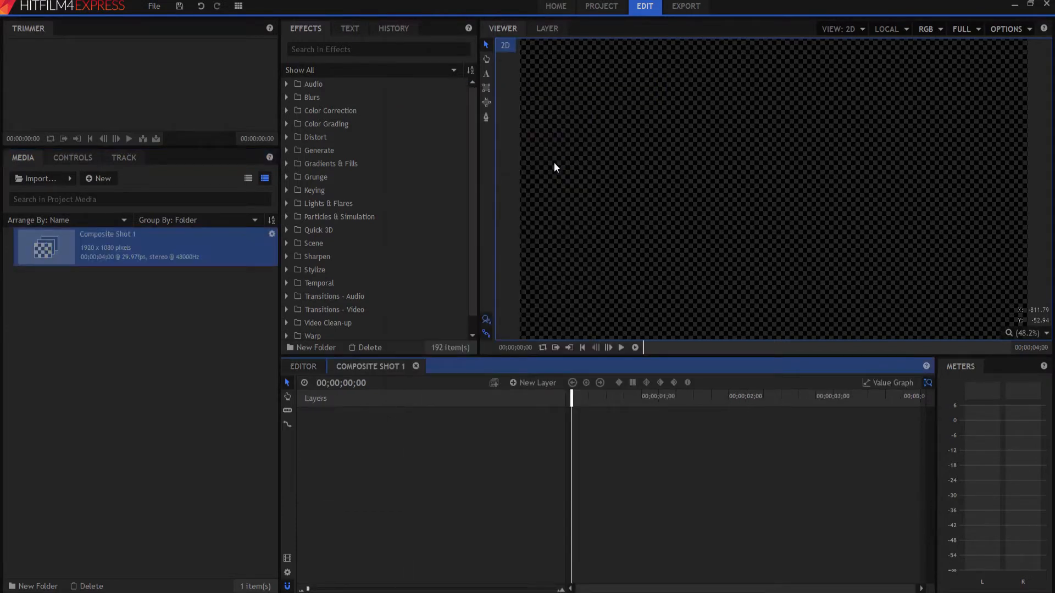
Add a new Text layer, setting the text box width in Text Properties
left_click(533, 382)
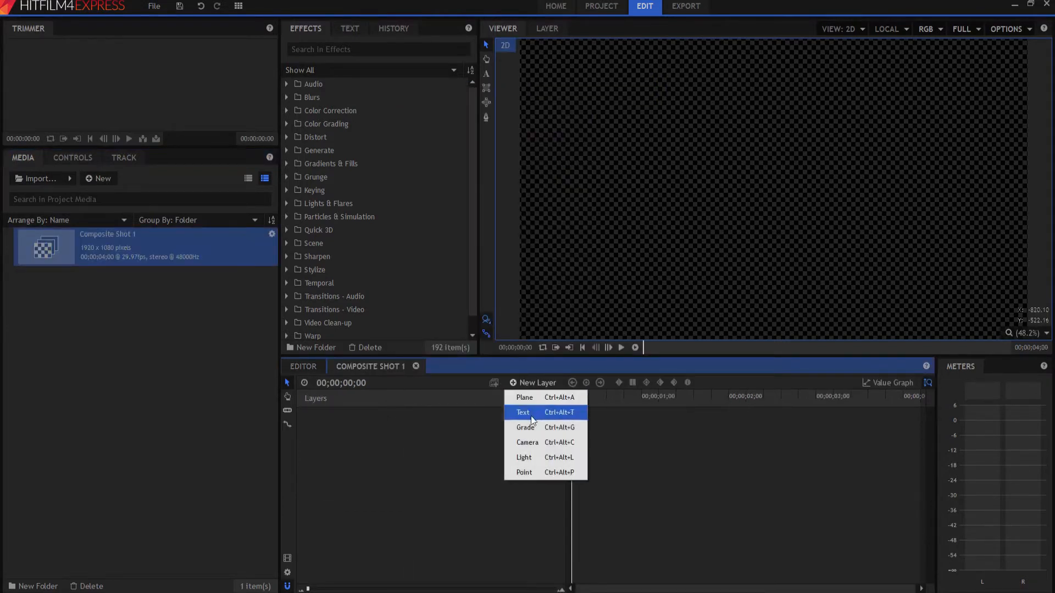
left_click(523, 412)
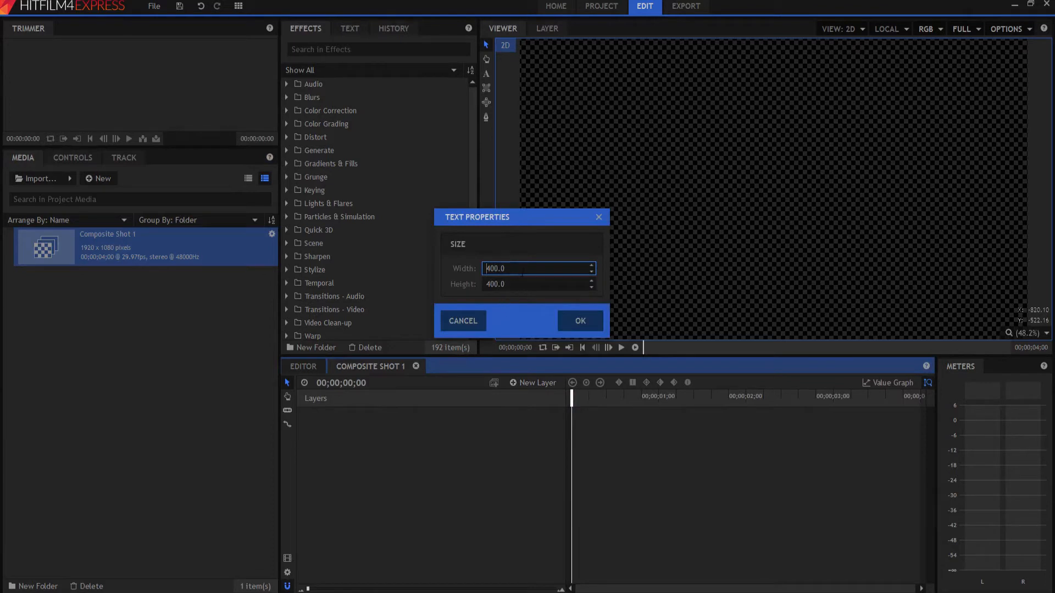
type("192")
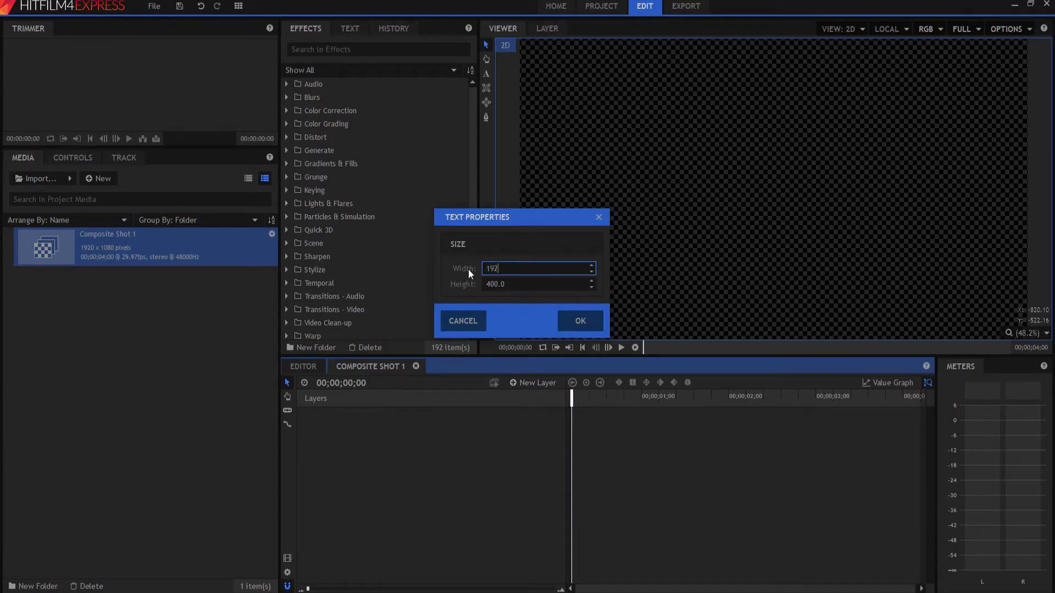
left_click(579, 319)
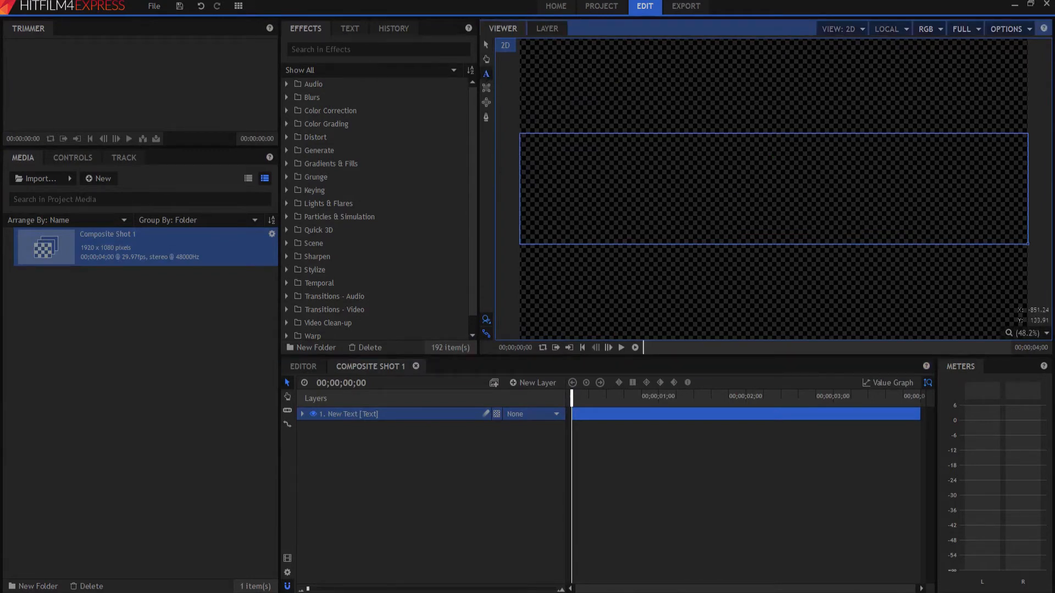
Enter the title 'Hitfilm Sensei' and select its words
type("H")
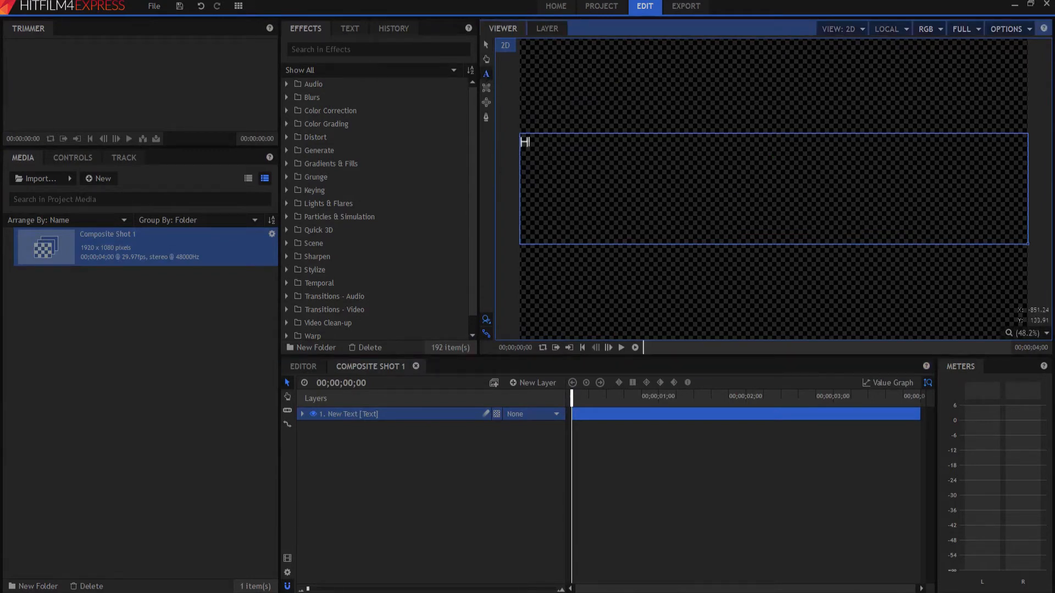
type("itfilm Sl")
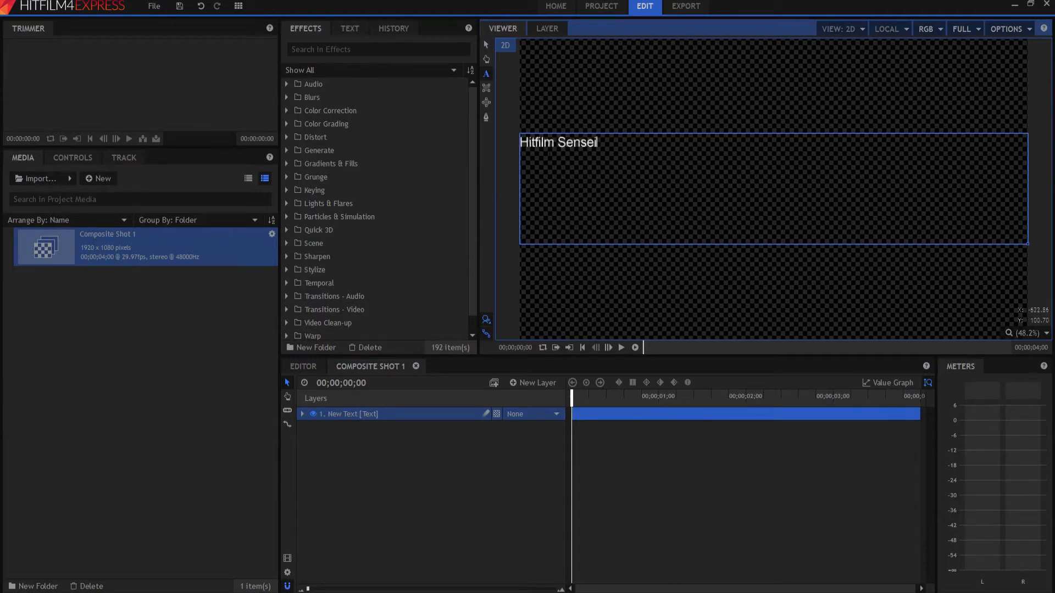
double_click(558, 142)
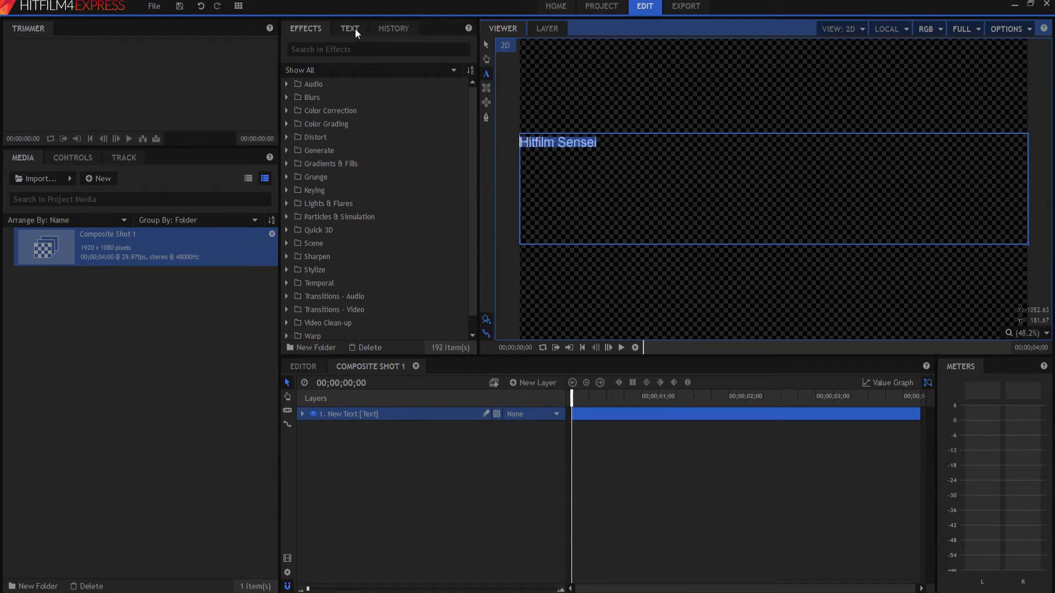
Set the title's font size to 291 and centre it in its text box
left_click(349, 28)
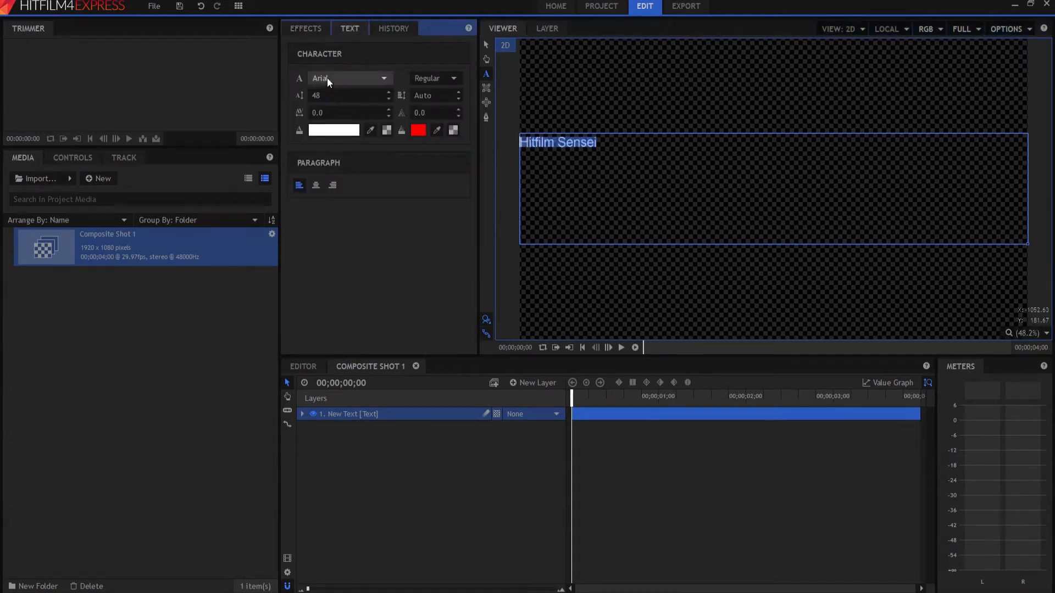
type("203")
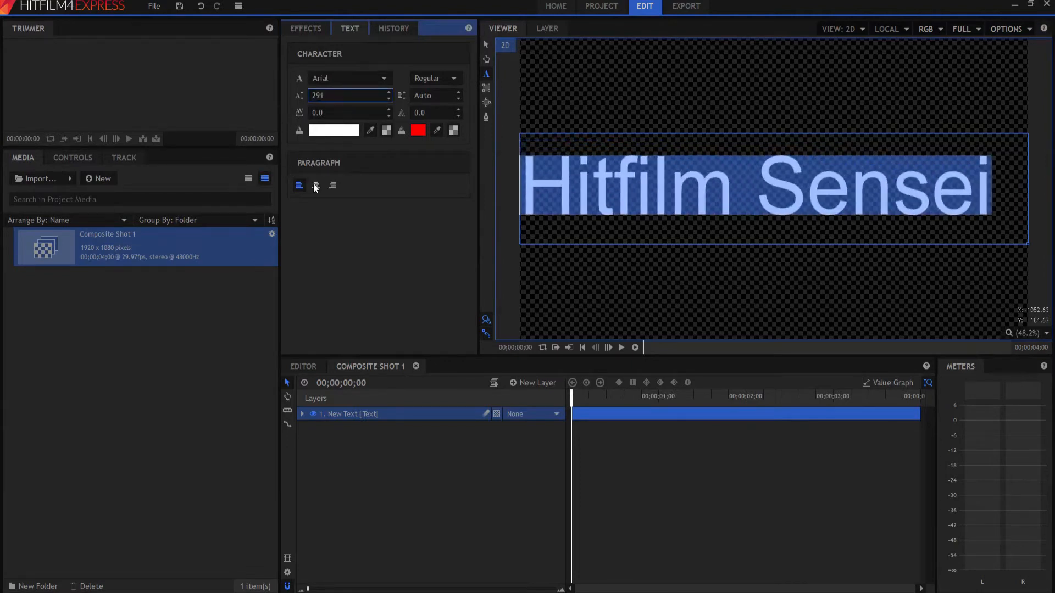
left_click(316, 185)
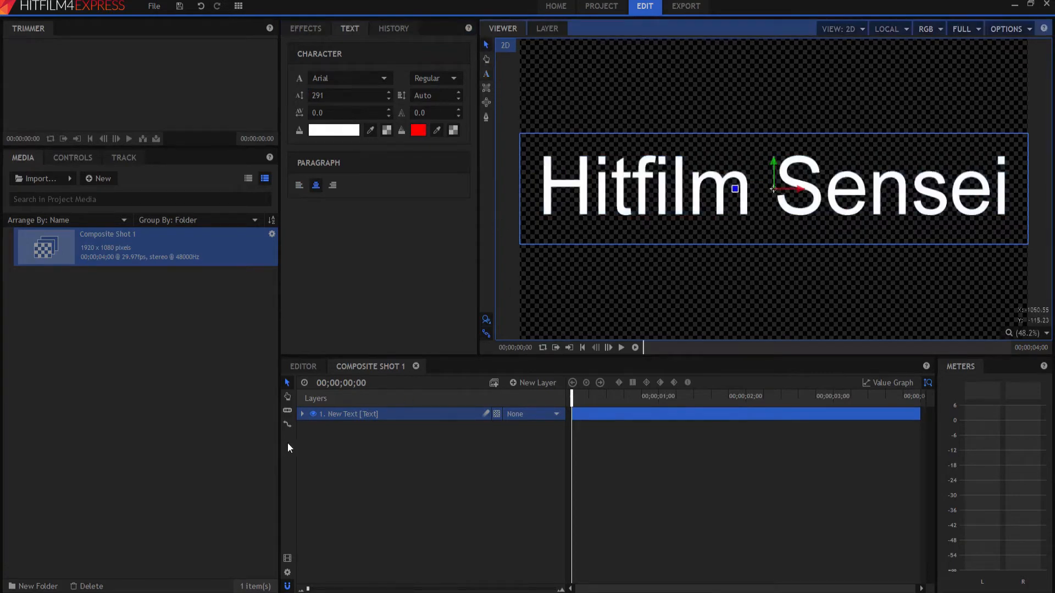
left_click(302, 414)
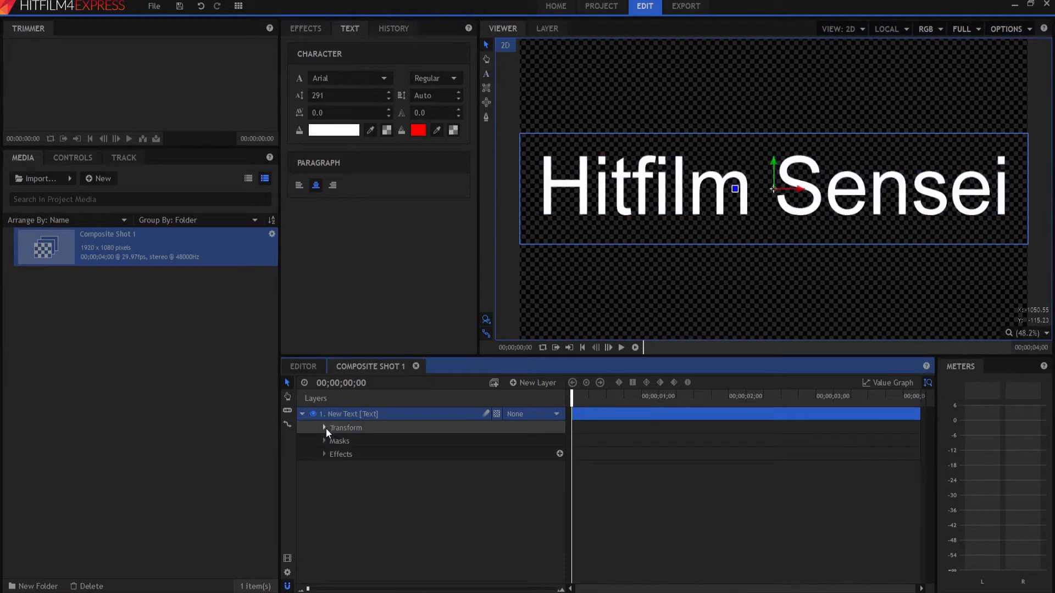
Keyframe Position X from 1850.0 off-screen right to the shot-end position
left_click(325, 428)
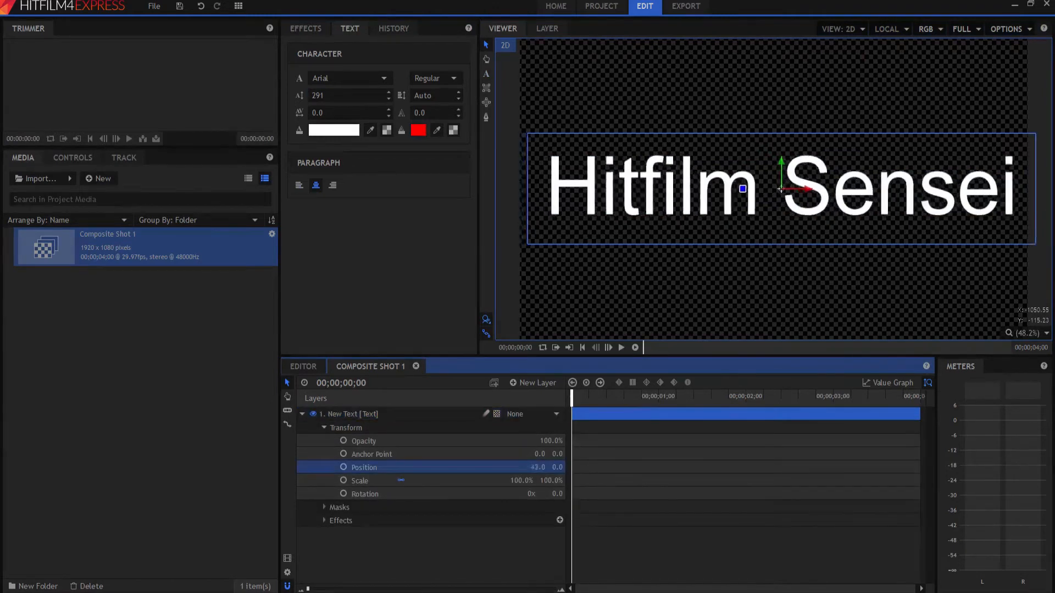
left_click_drag(743, 188, 1022, 188)
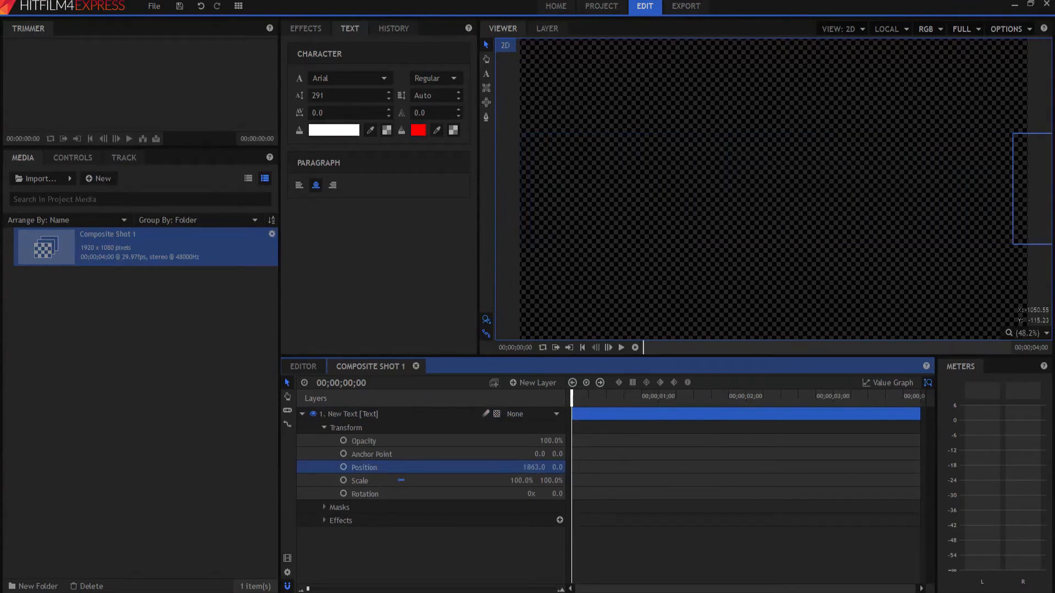
double_click(531, 467)
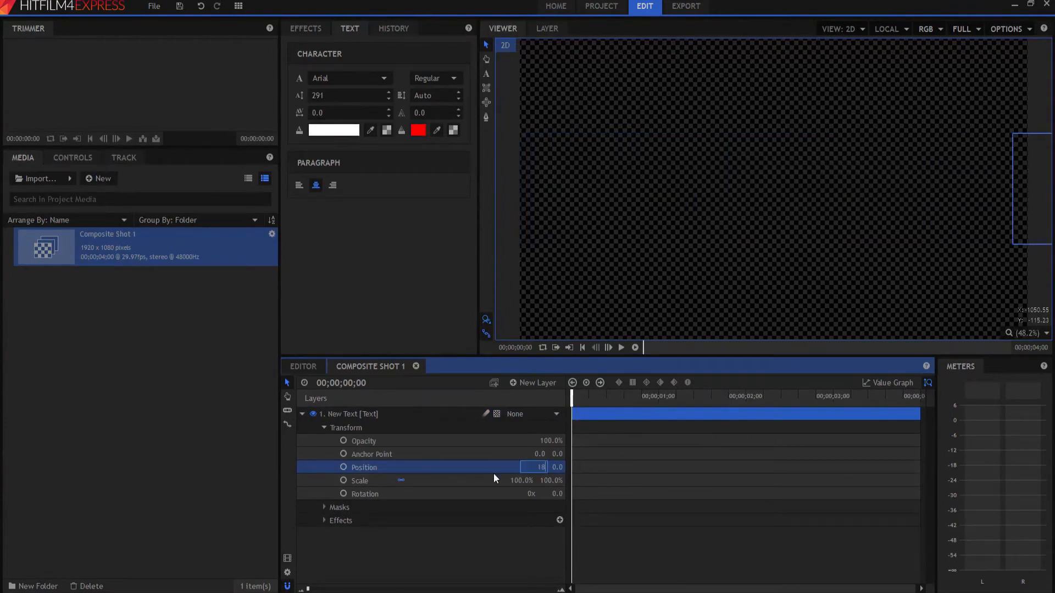
type("1850.0")
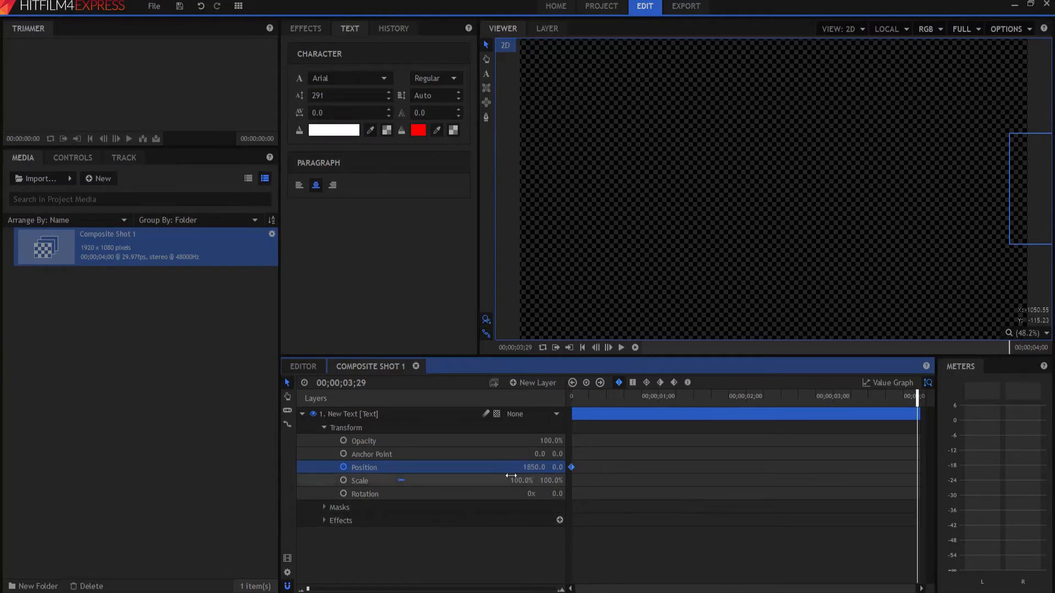
double_click(533, 467)
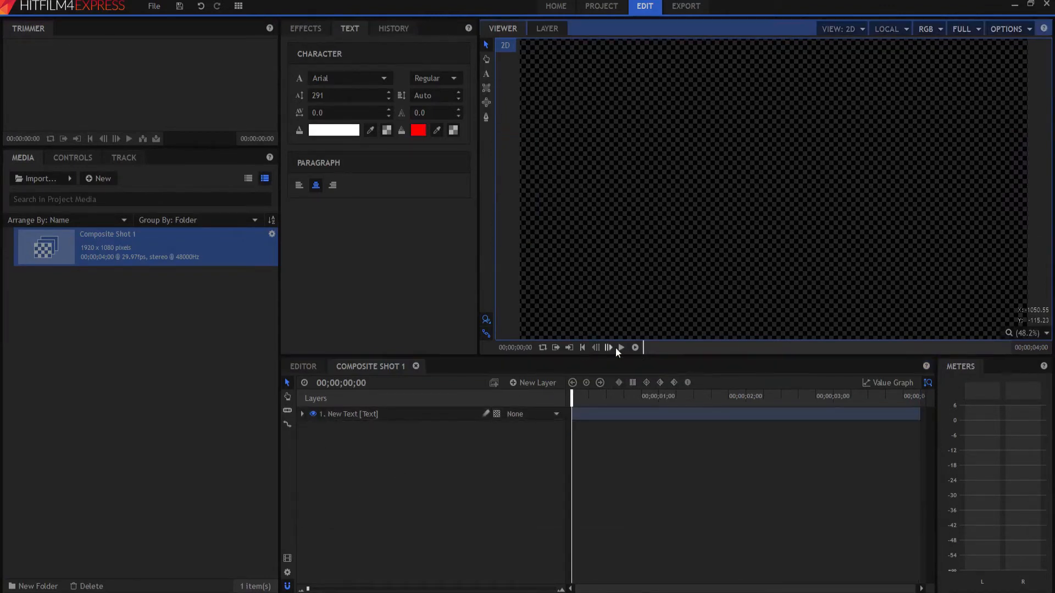
Preview the title sliding across the frame, then begin a new layer
left_click(620, 348)
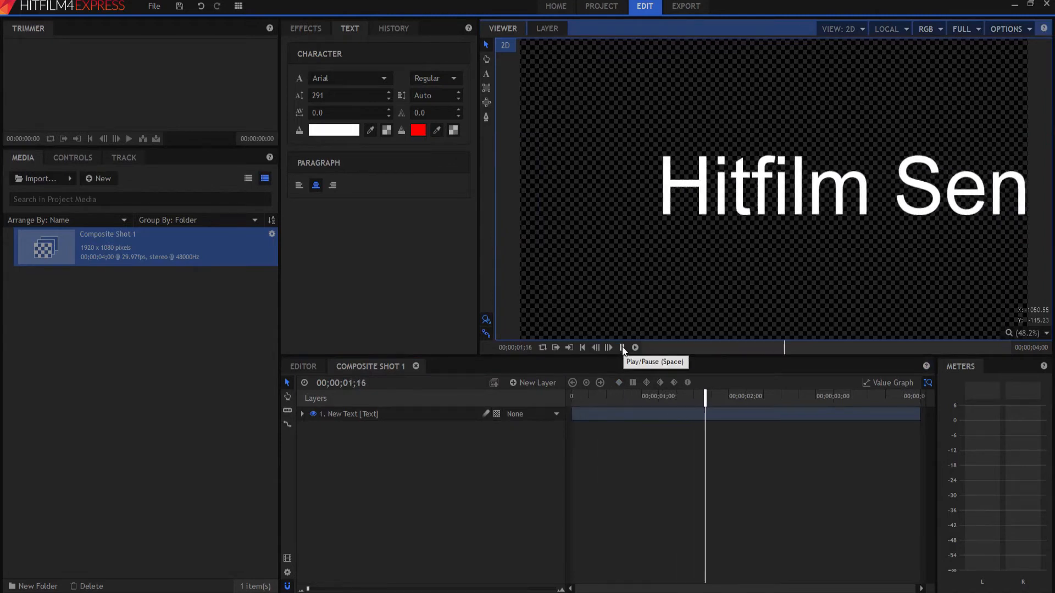
left_click(622, 349)
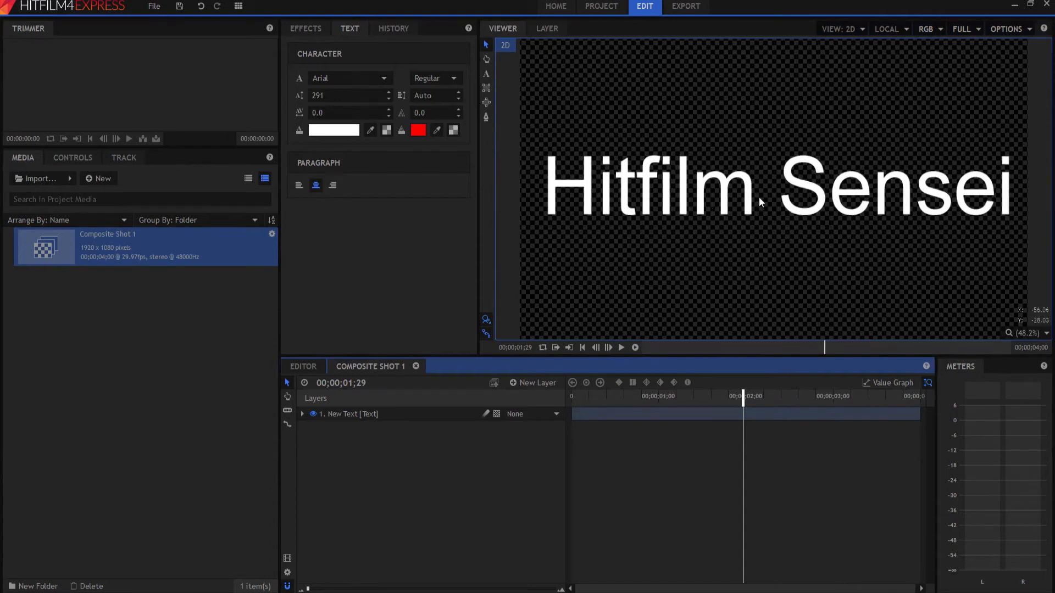
left_click(532, 382)
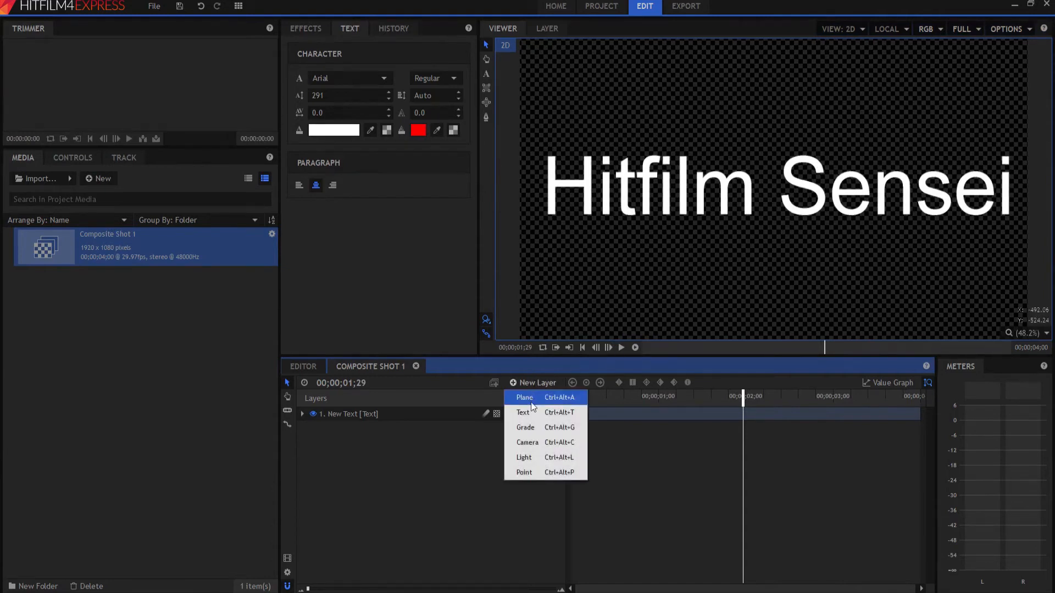
Add a 400×400 plane 'New Plane 1' and move it below the text layer
left_click(525, 396)
type("40")
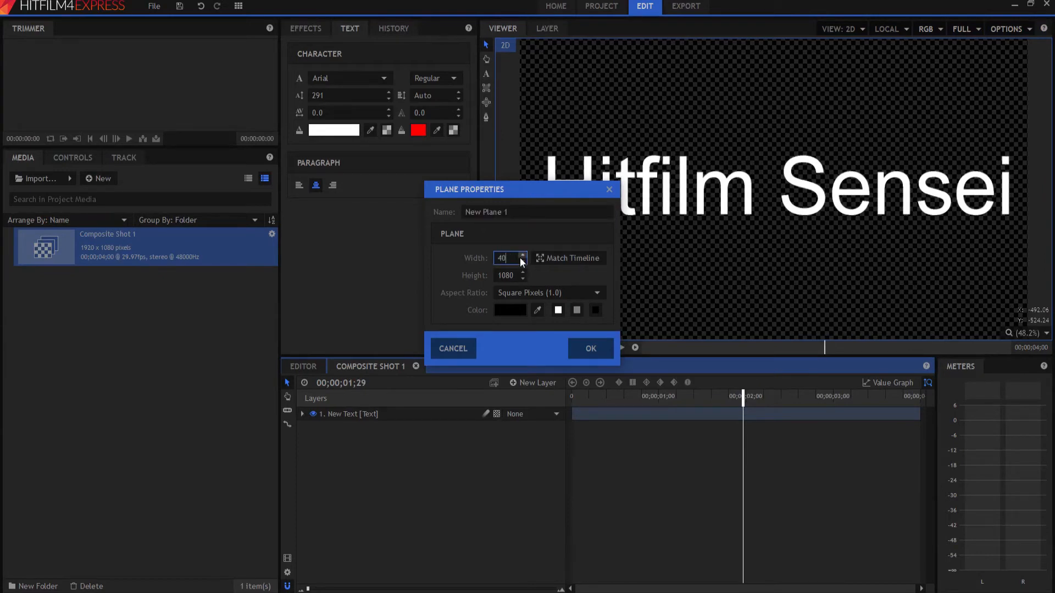
left_click(589, 349)
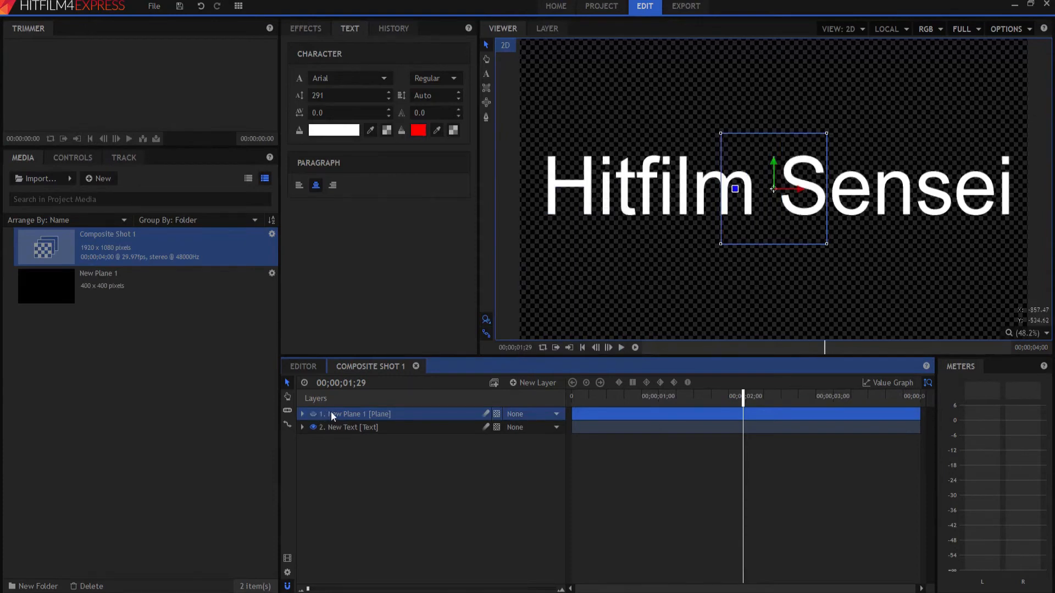
left_click_drag(356, 415, 356, 431)
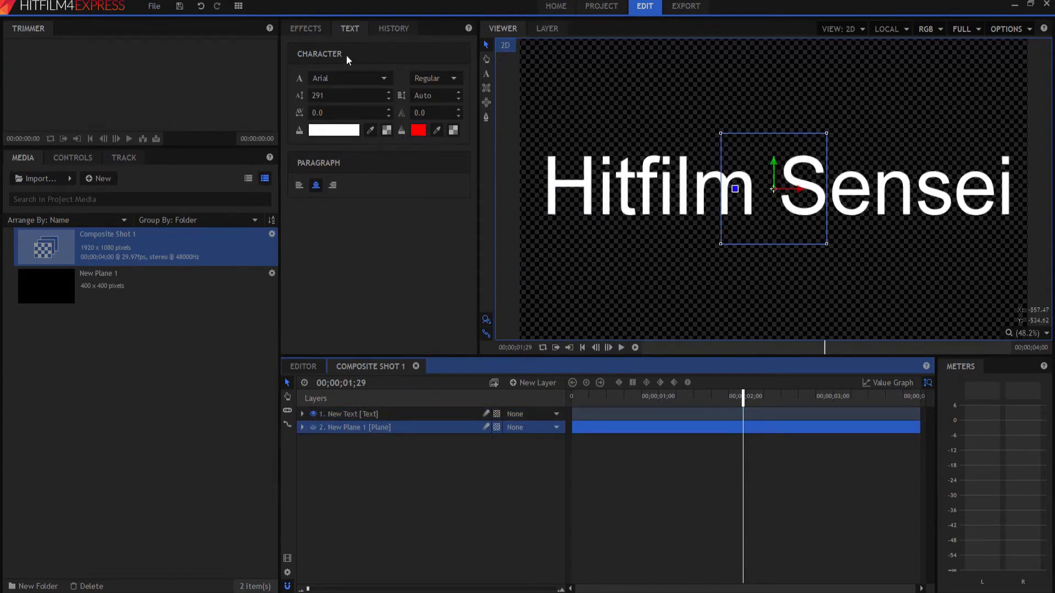
left_click(304, 28)
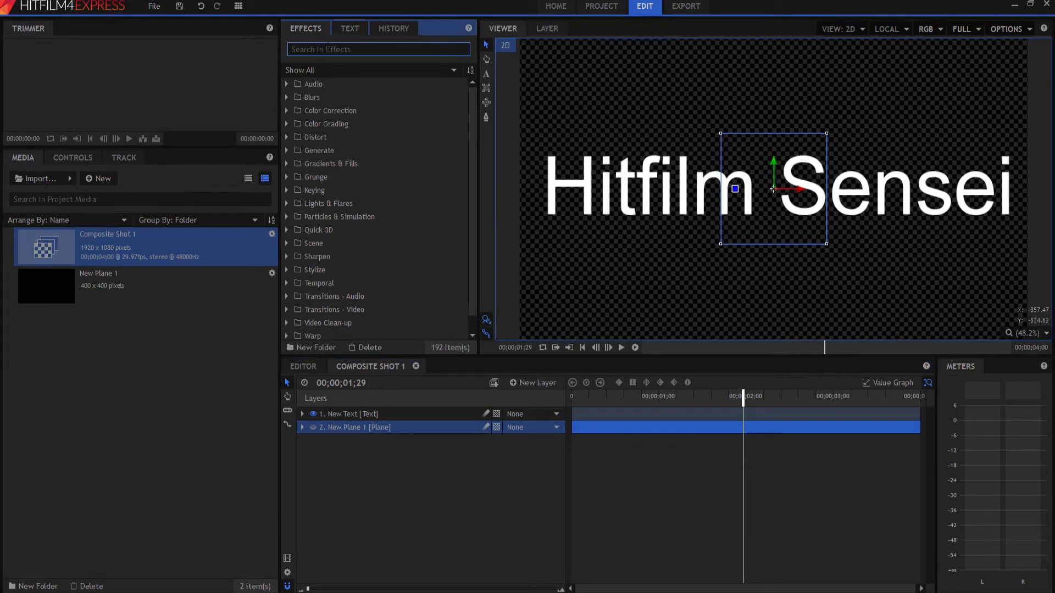
Apply Set Matte to the text layer with Source Layer New Plane 1
type("set")
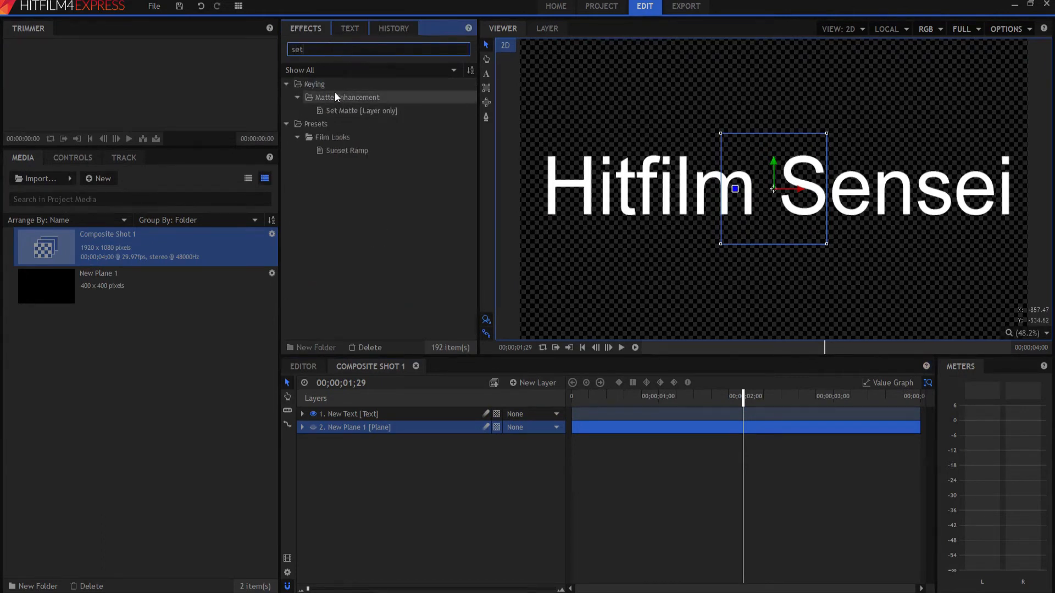
left_click(361, 110)
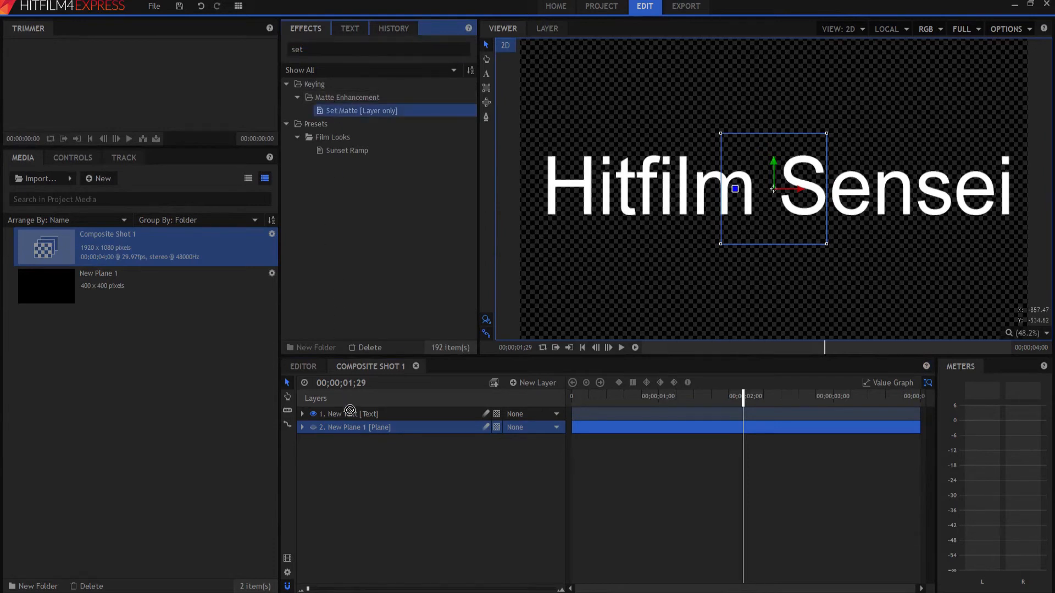
left_click(302, 414)
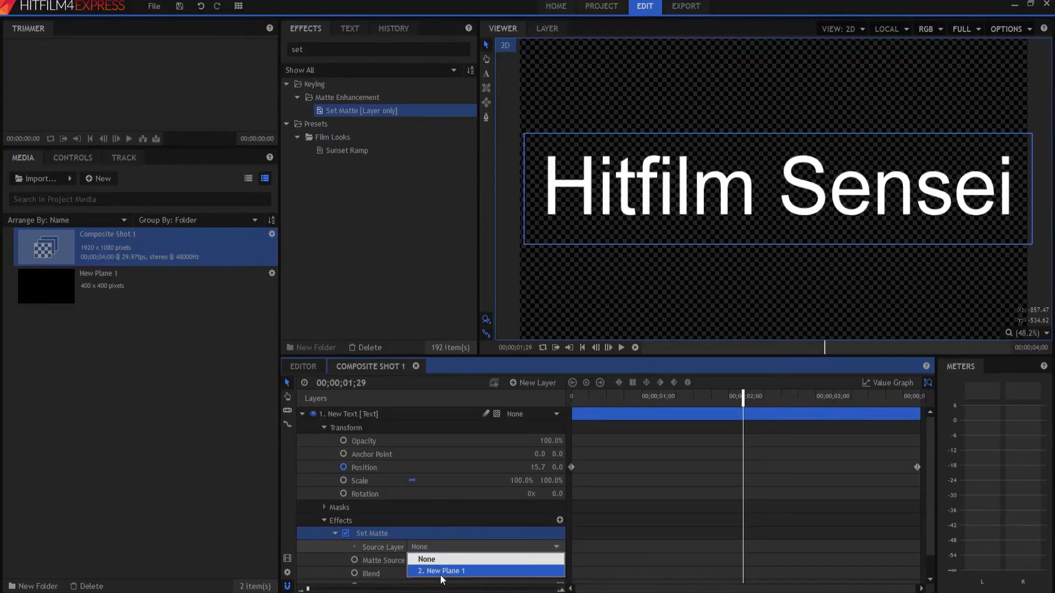
left_click(442, 570)
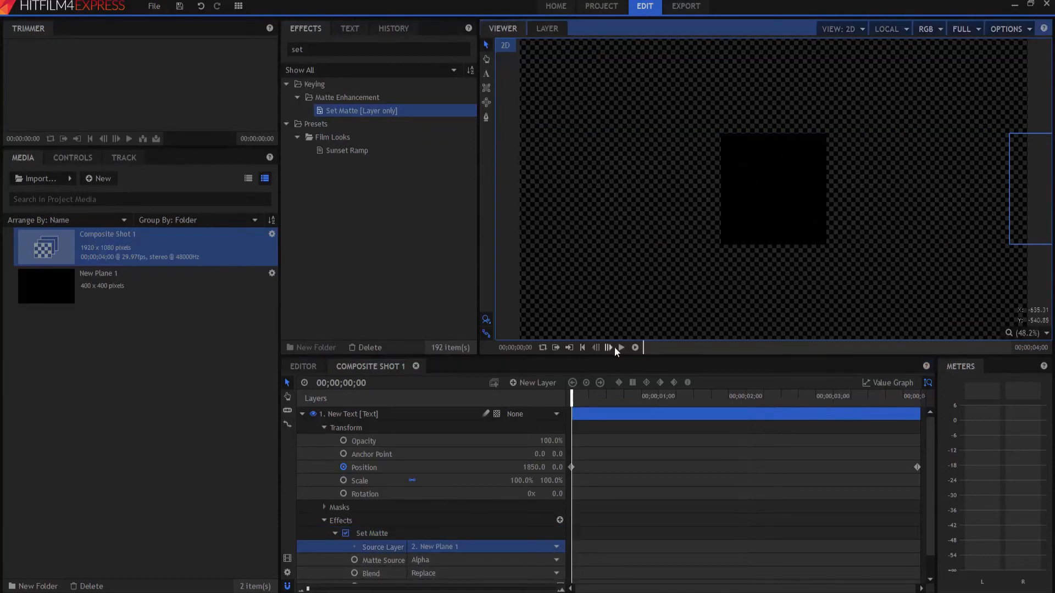
Preview the matted slide and return to the mid-shot frame, searching for 'zoom'
left_click(619, 348)
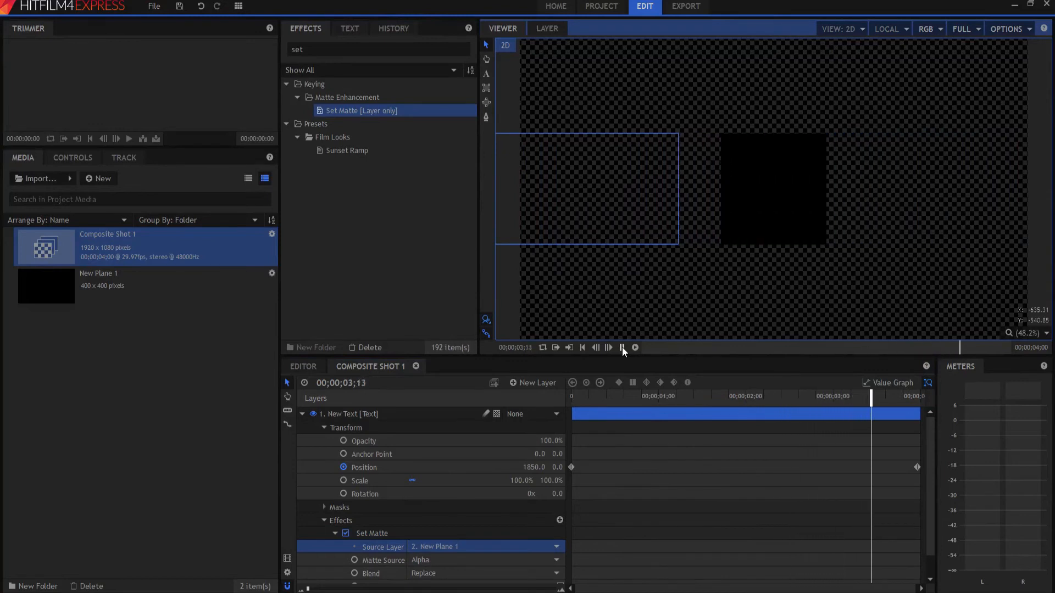
left_click(581, 349)
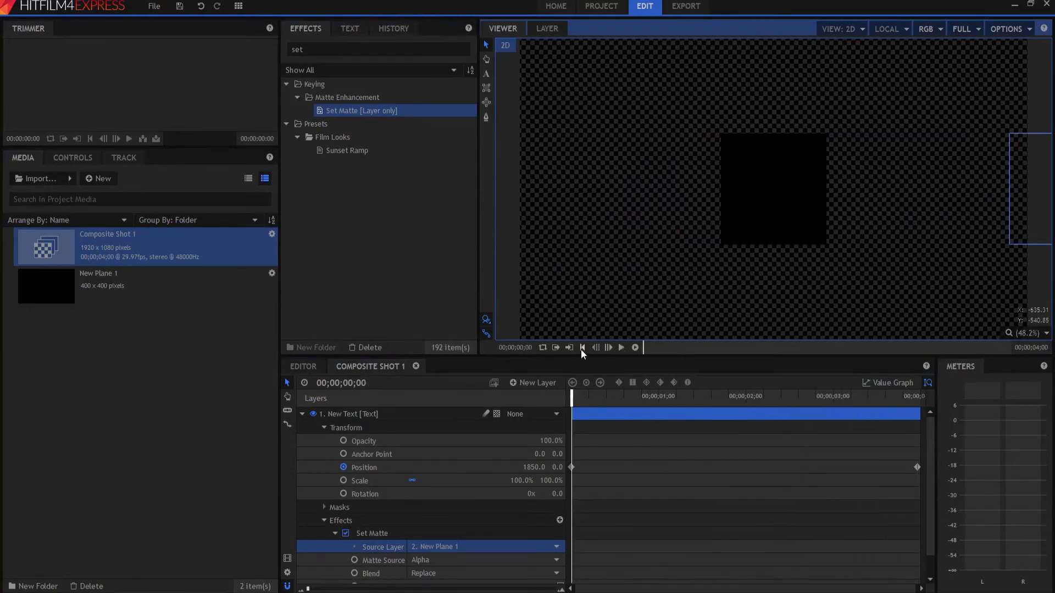
left_click(742, 396)
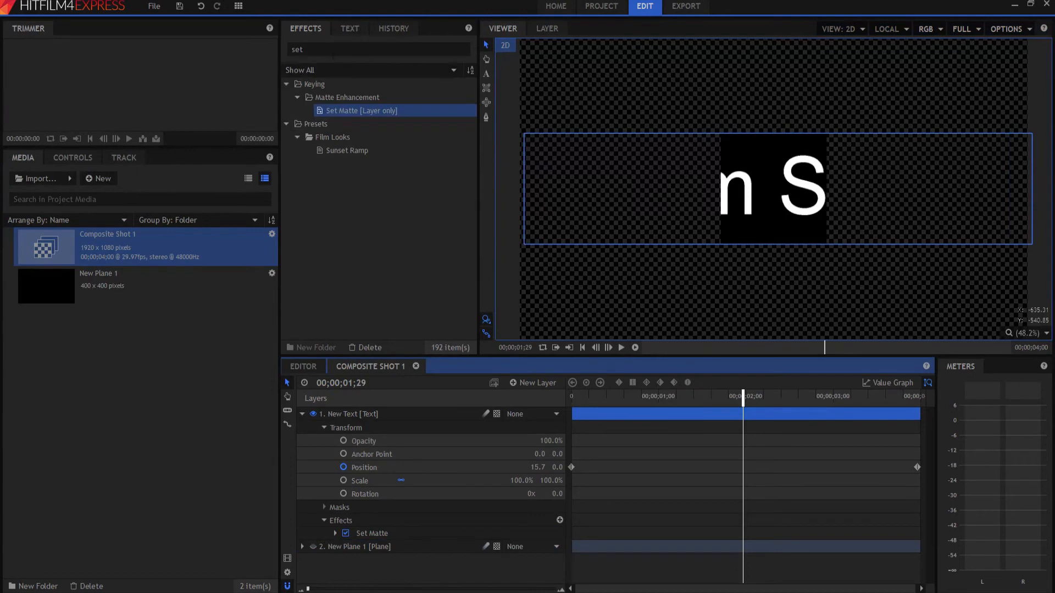
type("zoom")
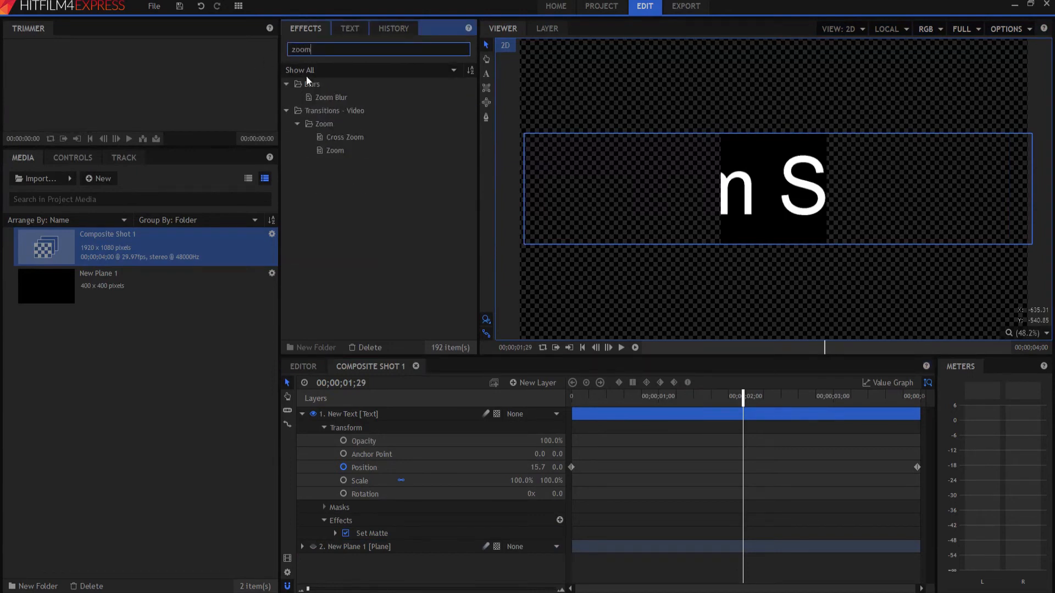
Apply Zoom Blur to the text, raise its Strength, and duplicate the effect
left_click(331, 96)
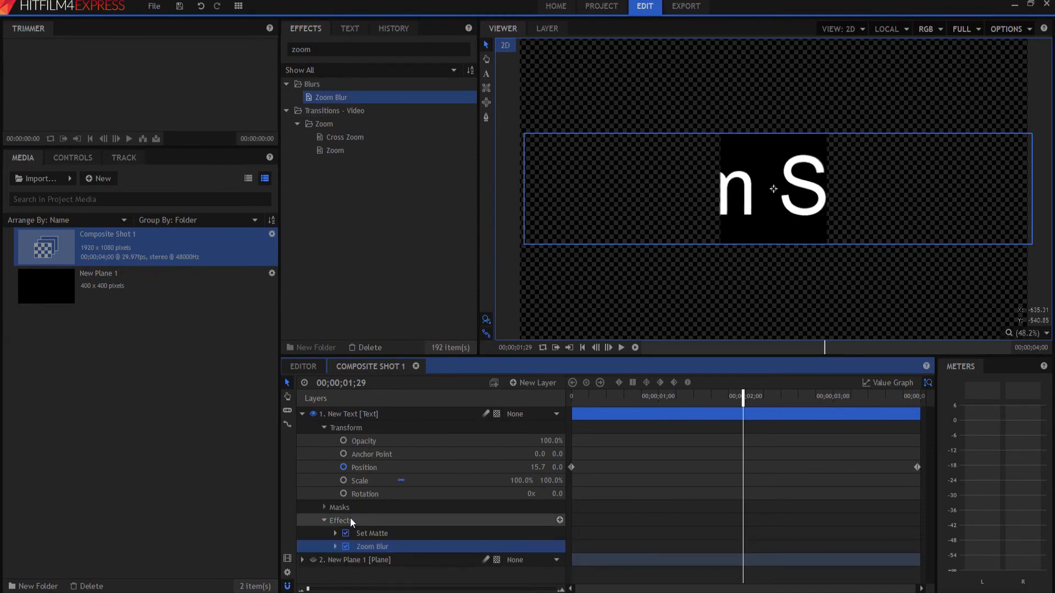
left_click(336, 546)
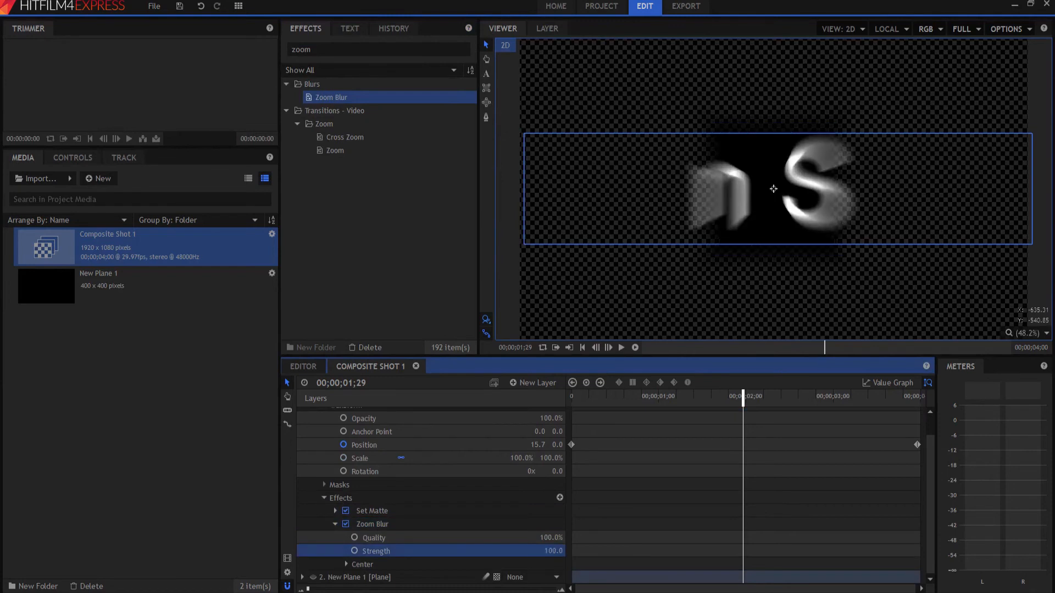
left_click_drag(551, 550, 545, 551)
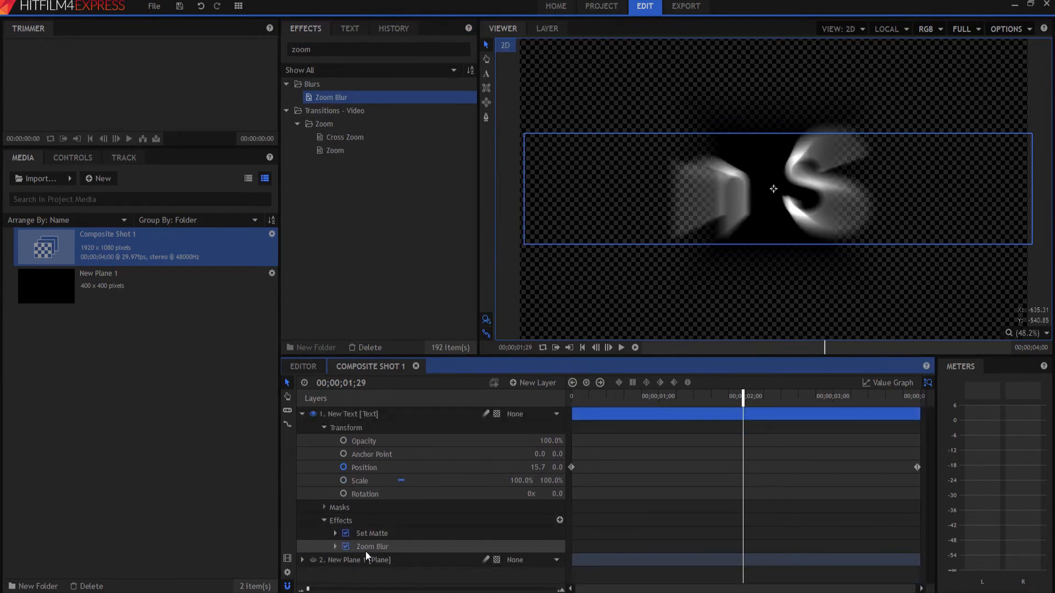
right_click(372, 546)
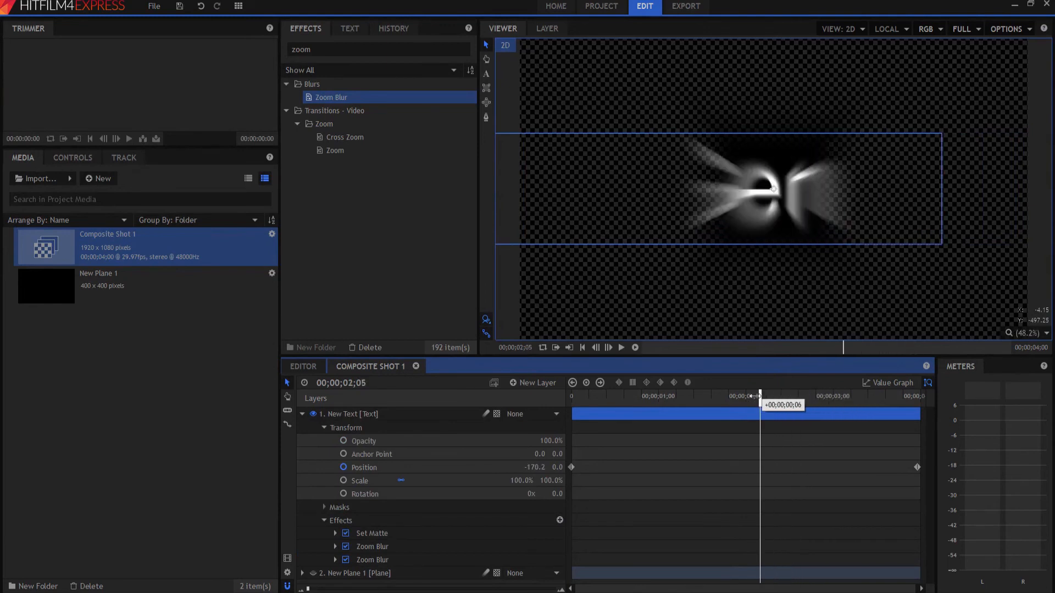
left_click(1008, 29)
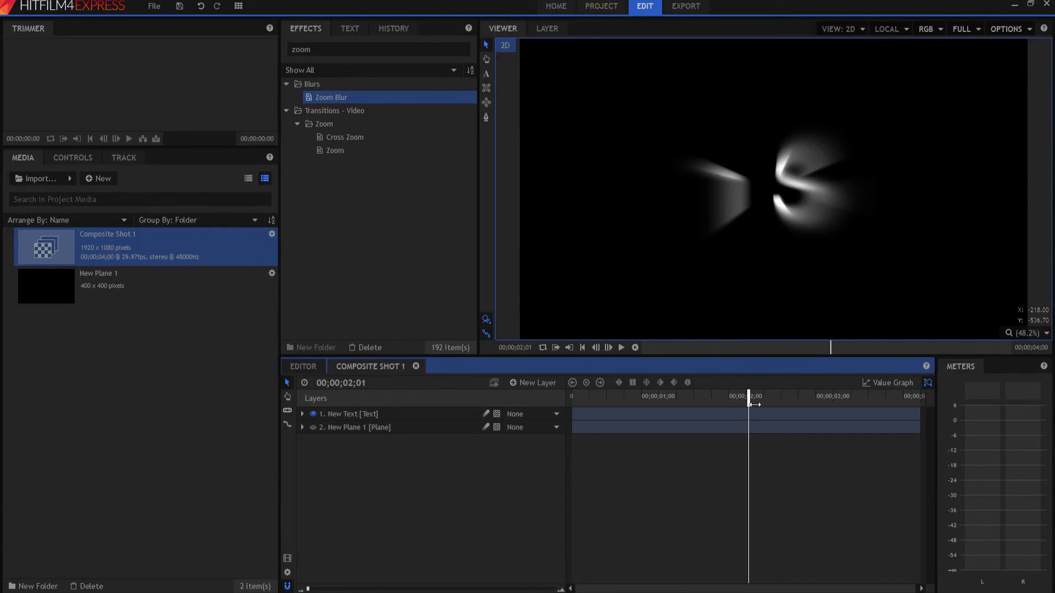
left_click_drag(748, 396, 780, 396)
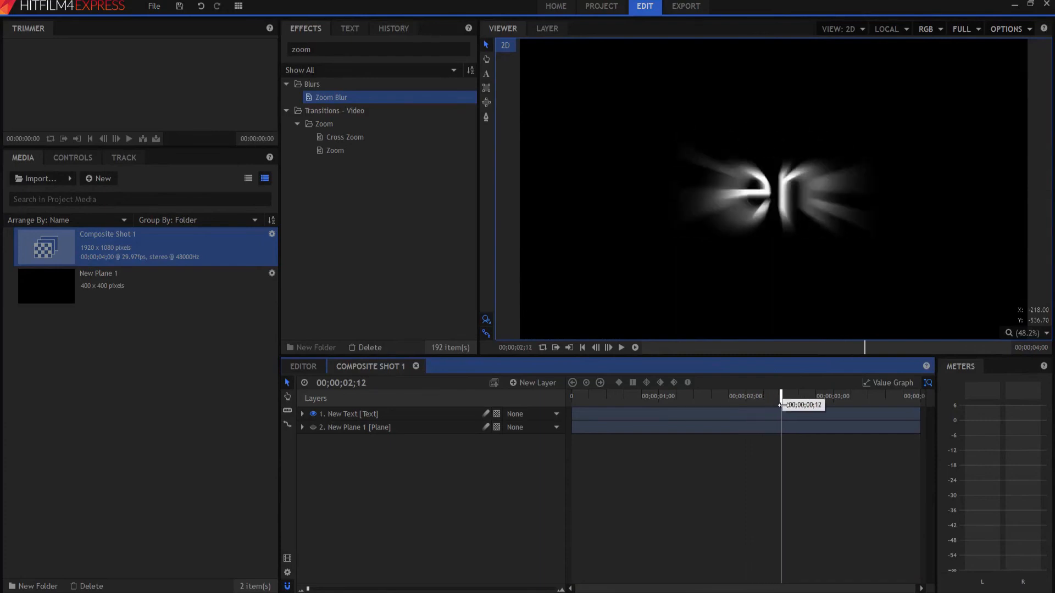
left_click_drag(780, 404, 824, 404)
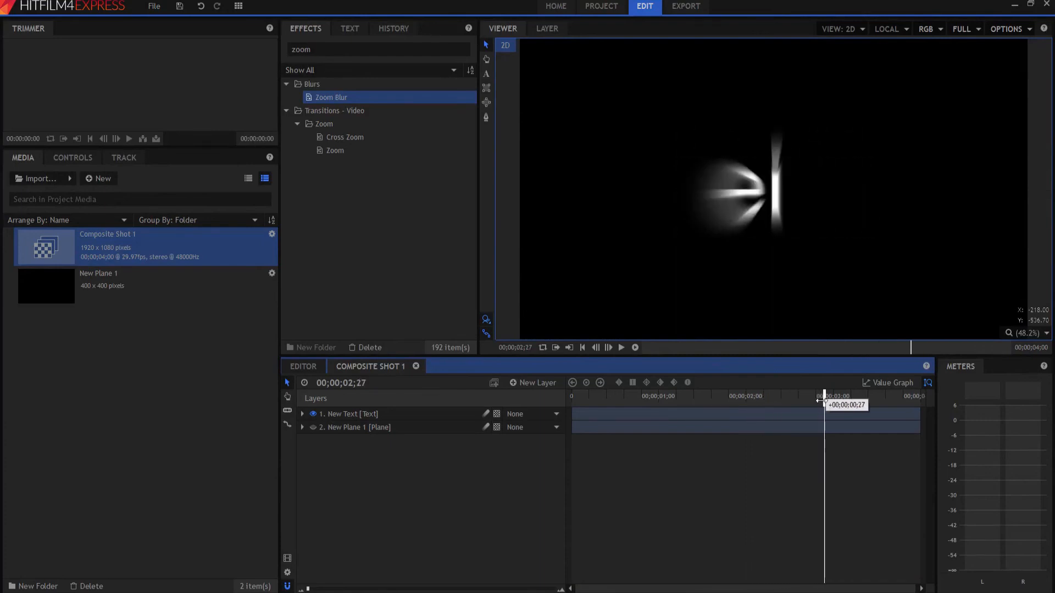
left_click_drag(824, 396, 743, 396)
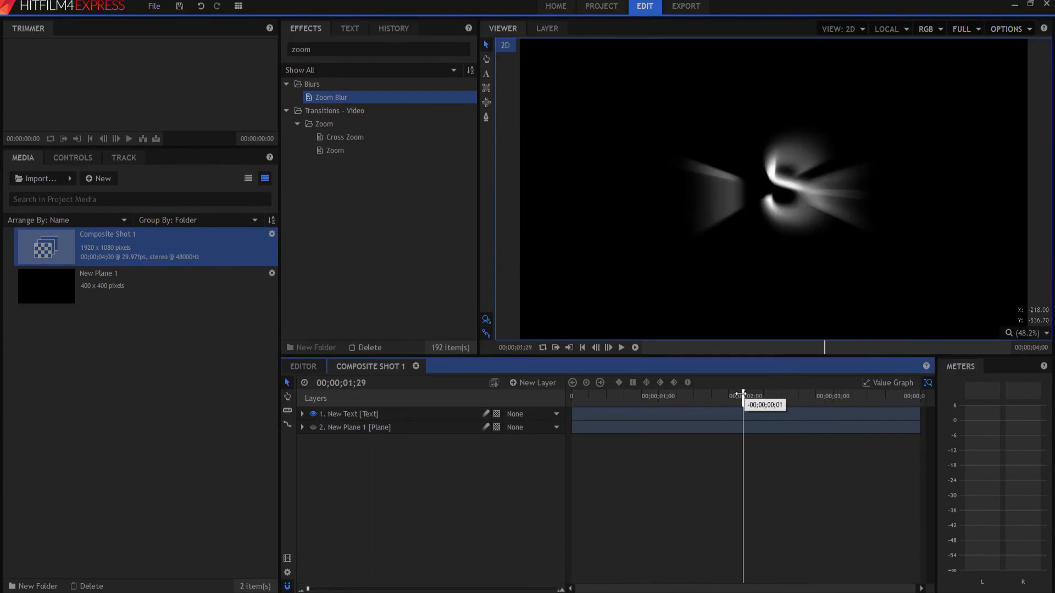